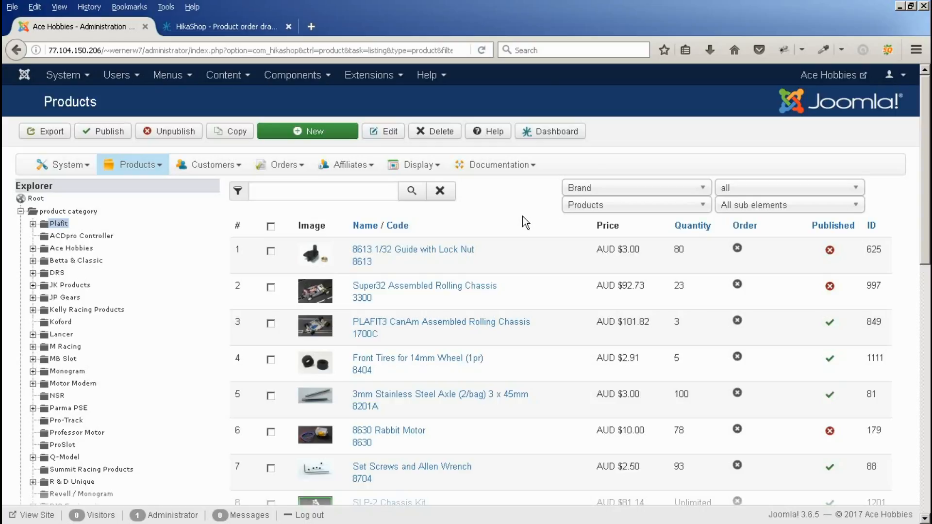
pyautogui.moveTo(466, 223)
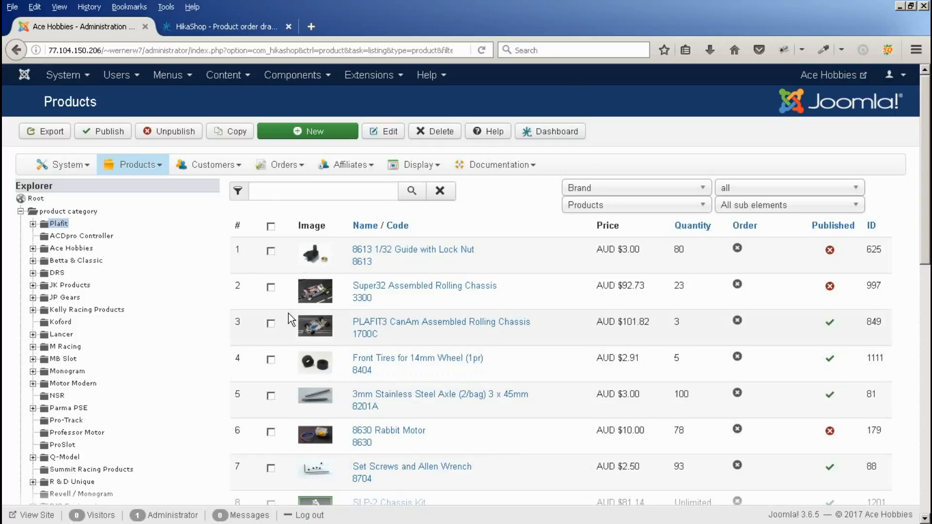
pyautogui.moveTo(216, 240)
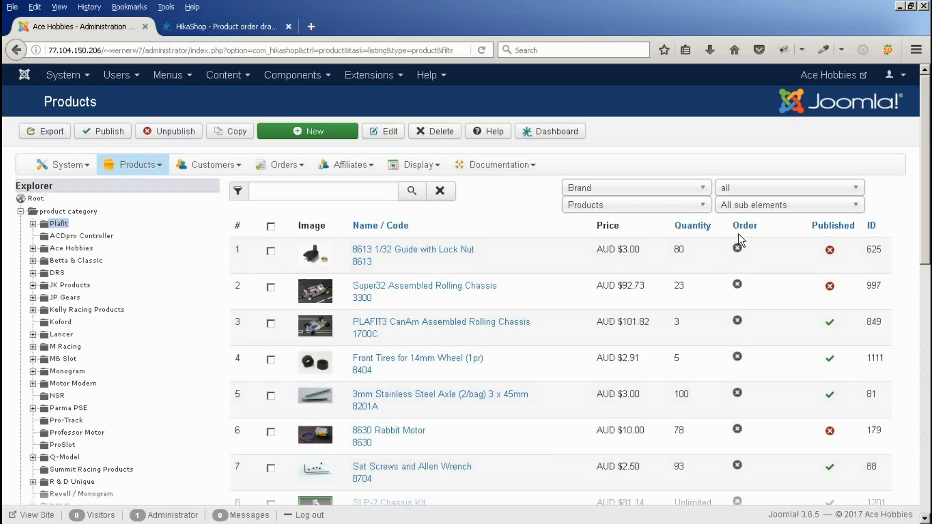
pyautogui.moveTo(145, 260)
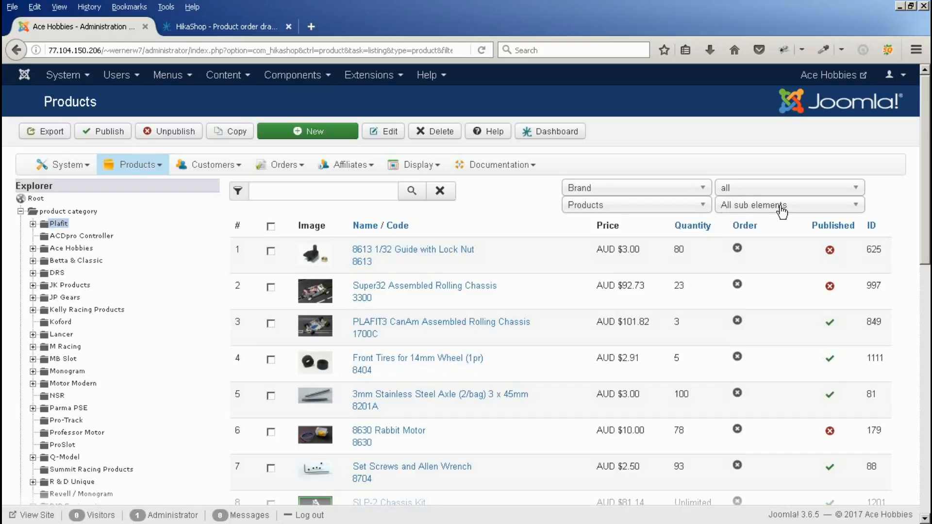
pyautogui.moveTo(297, 306)
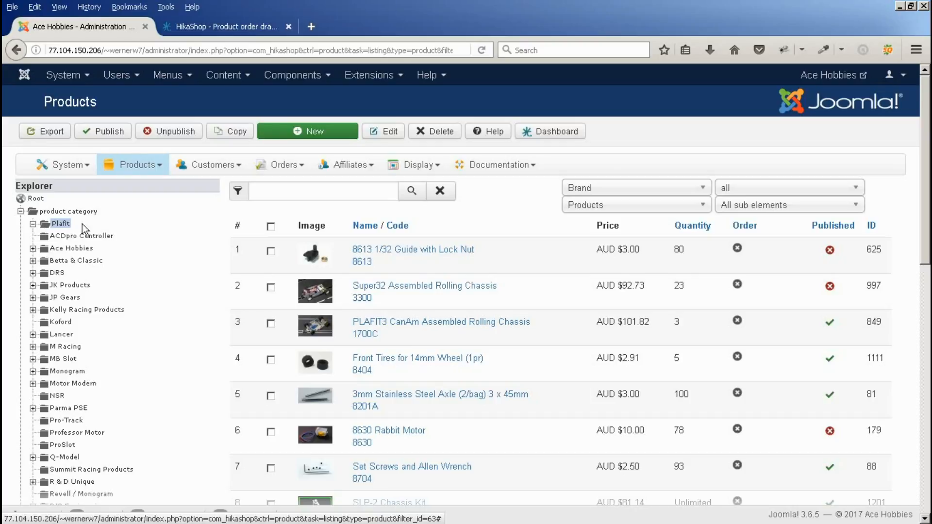
# Step: Expand the Plafit category in the explorer tree to show its subcategories
pyautogui.click(34, 223)
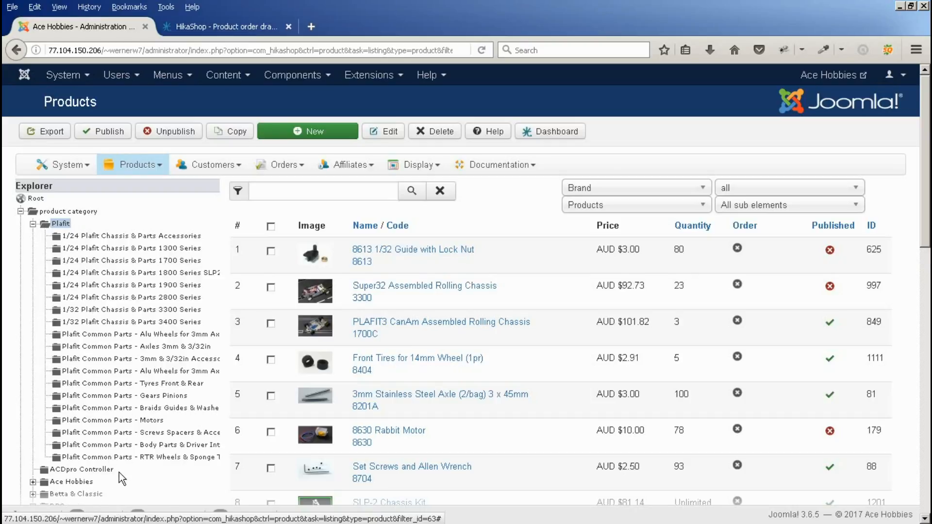
pyautogui.moveTo(145, 247)
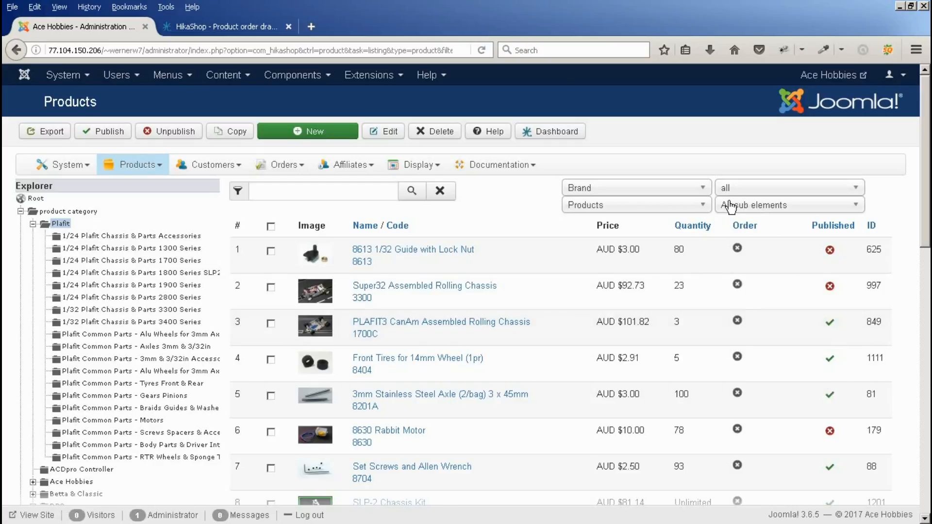
# Step: Filter the product list to direct sub-elements only, then re-expand Plafit's subcategories
pyautogui.click(788, 204)
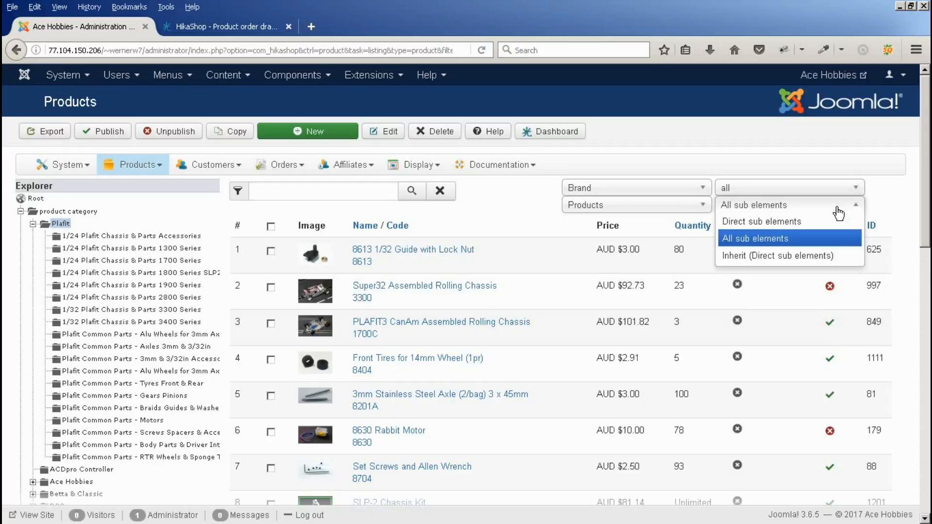
pyautogui.moveTo(761, 221)
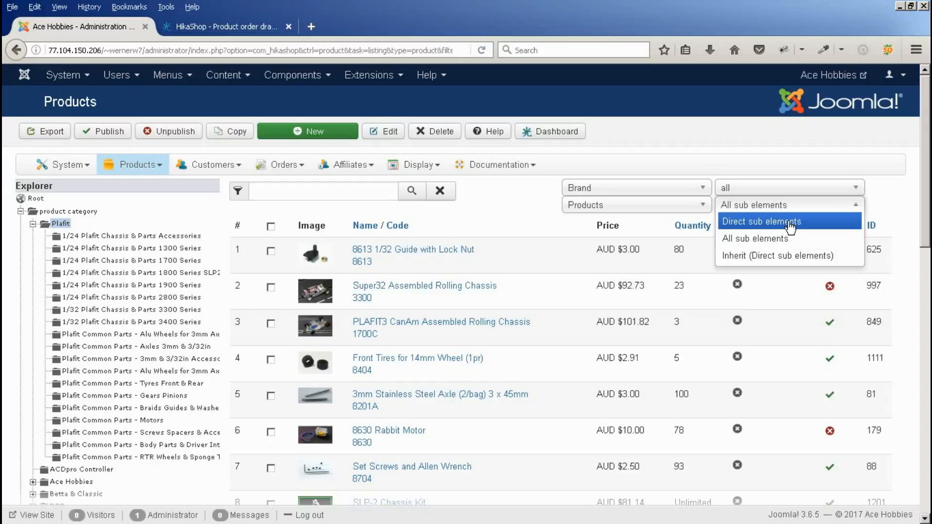
pyautogui.click(761, 222)
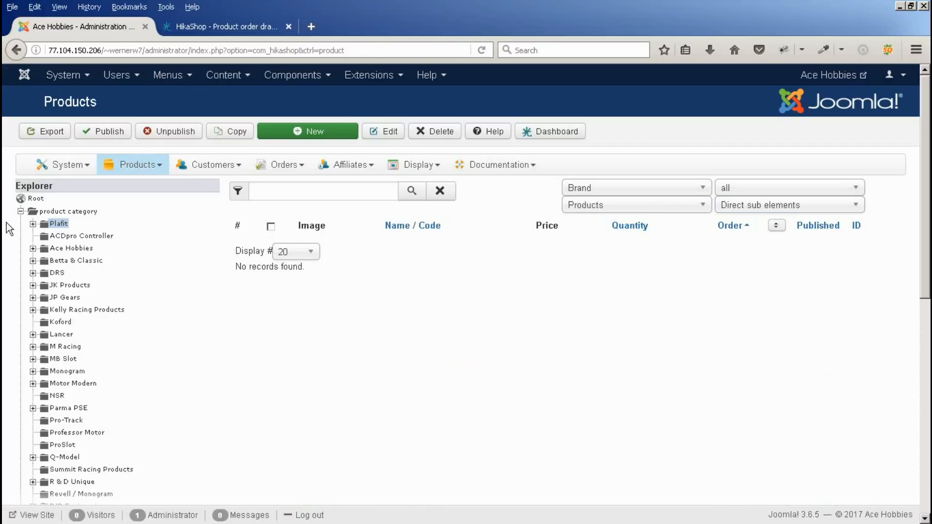
pyautogui.click(57, 223)
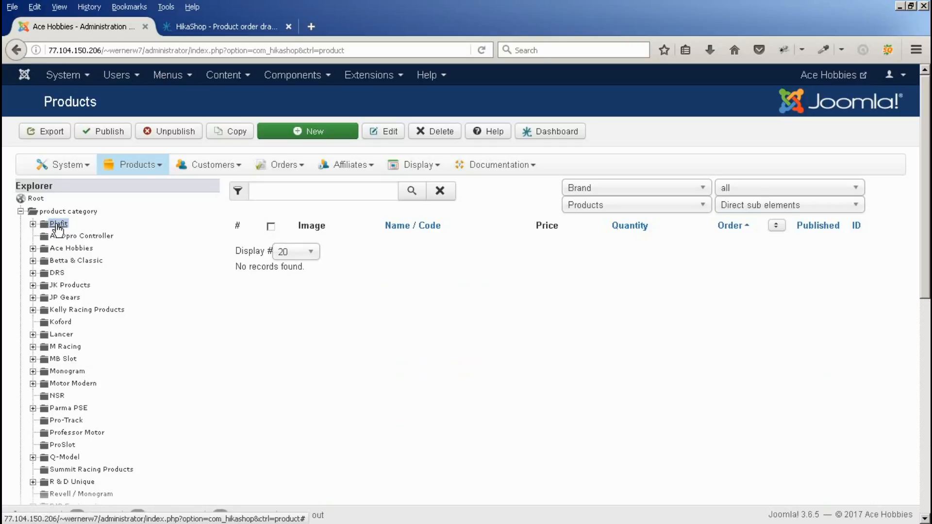
pyautogui.click(33, 223)
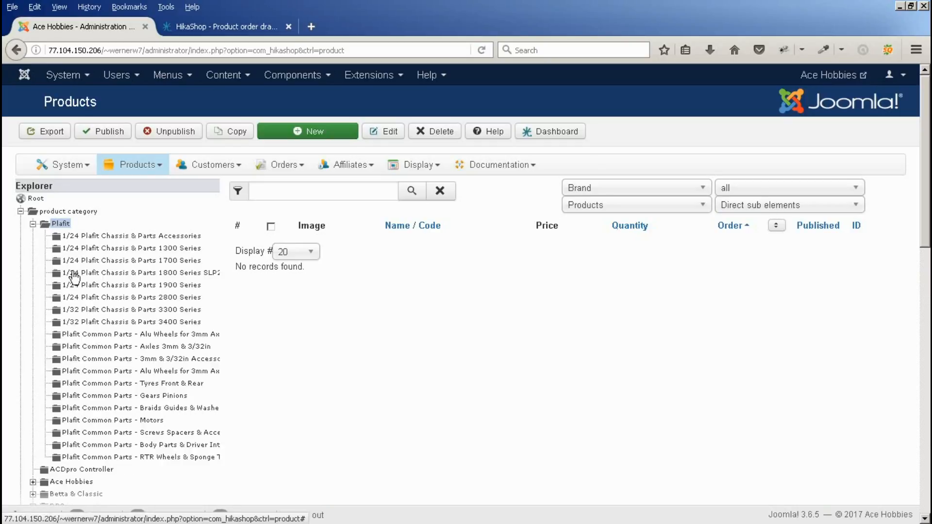
pyautogui.moveTo(123, 252)
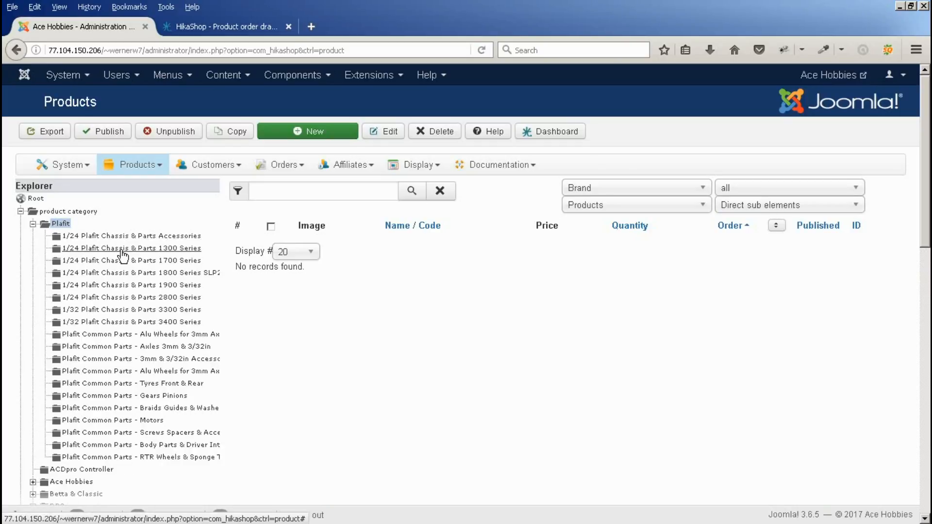
# Step: Load the 1/24 Plafit Chassis & Parts 1300 Series products, starting with Front Axle Bracket
pyautogui.click(131, 248)
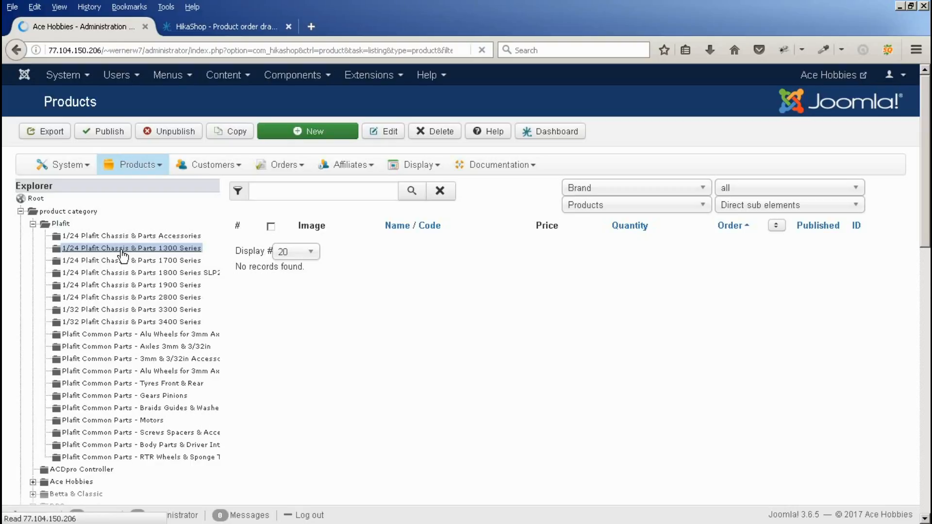
pyautogui.click(132, 247)
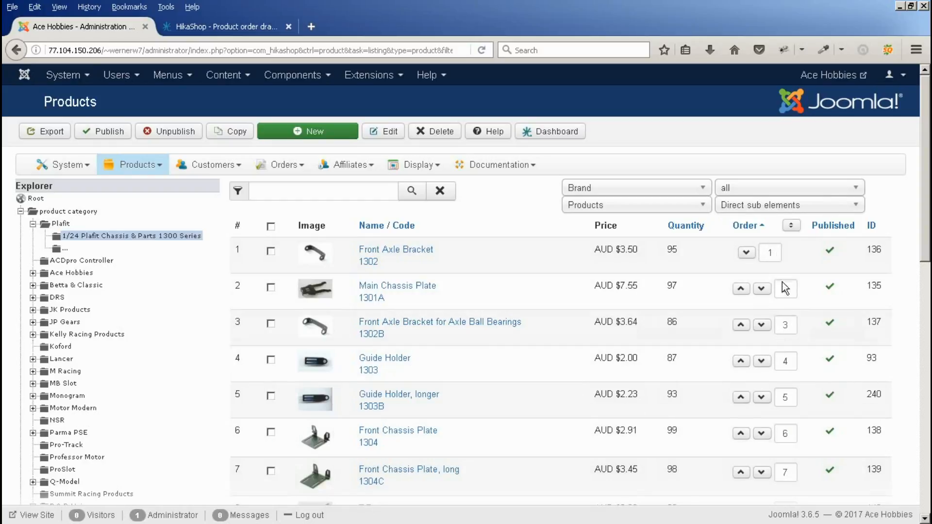
pyautogui.click(761, 288)
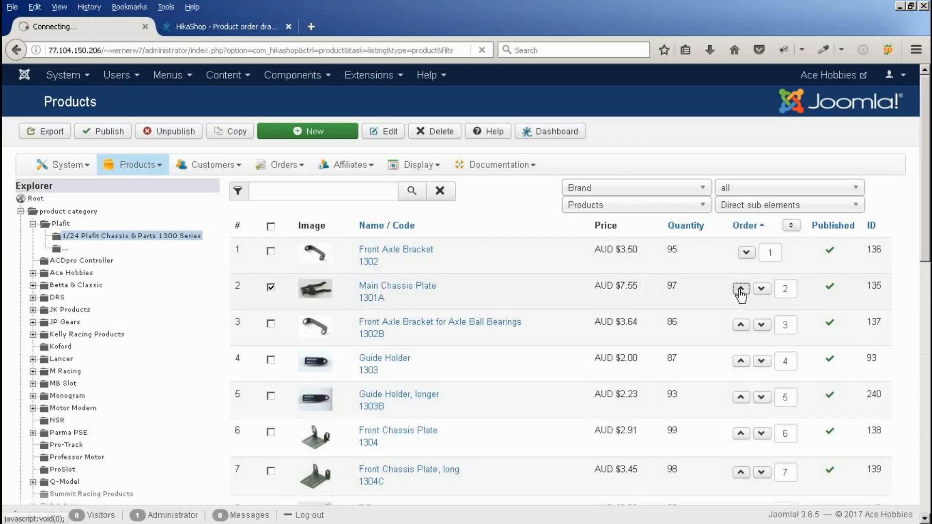
# Step: Move Main Chassis Plate to first place and Front Axle Bracket down to third, saving the new ordering
pyautogui.click(740, 288)
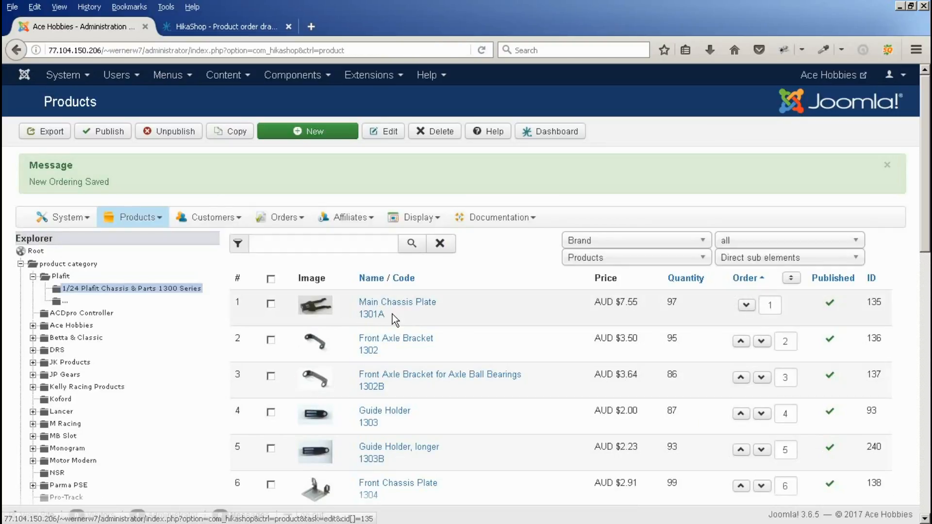
pyautogui.moveTo(395, 344)
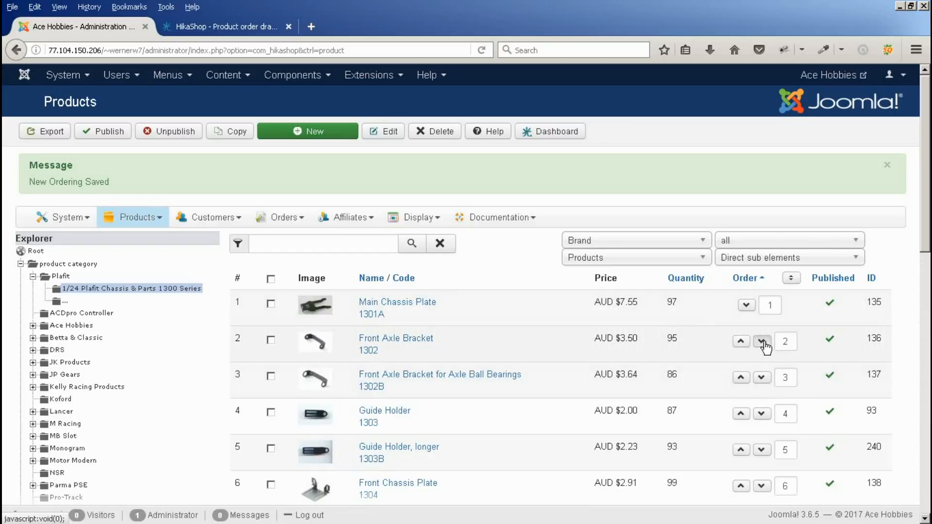
pyautogui.click(762, 342)
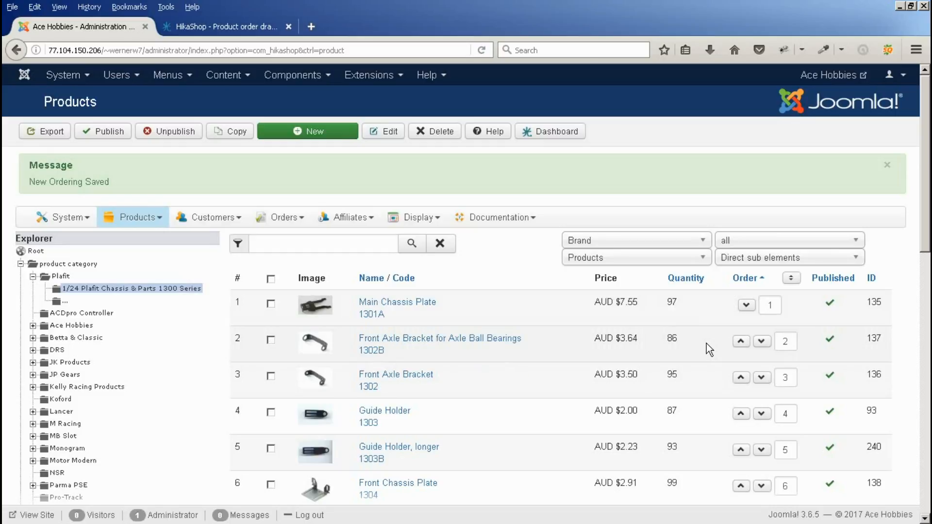
pyautogui.moveTo(682, 362)
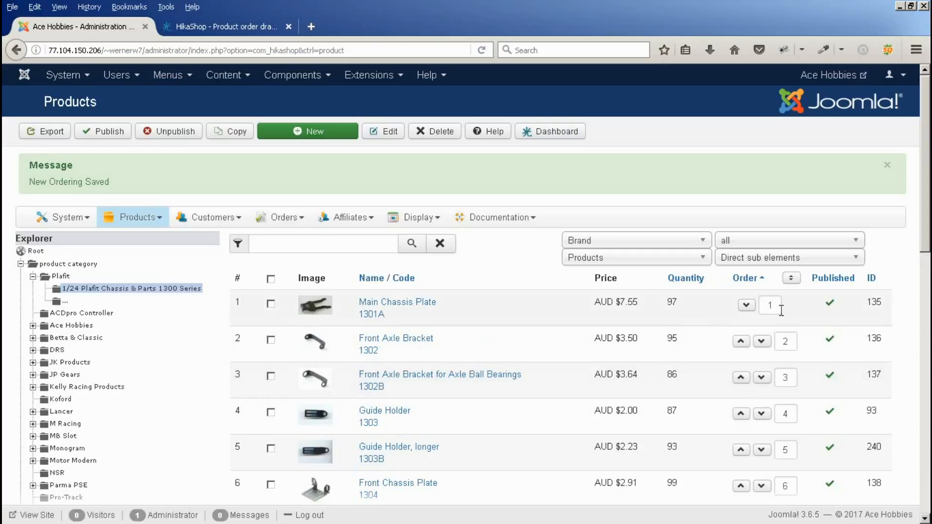
pyautogui.click(770, 305)
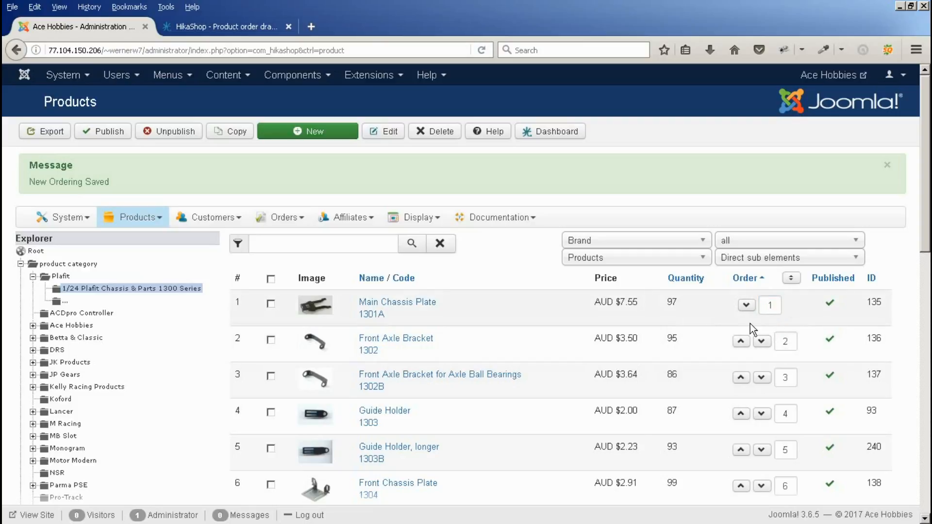
pyautogui.moveTo(792, 280)
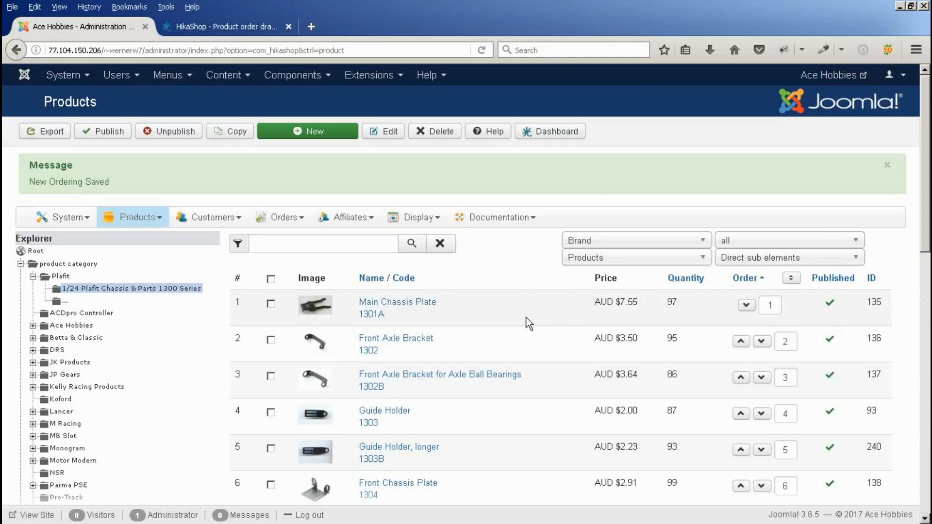
pyautogui.moveTo(326, 204)
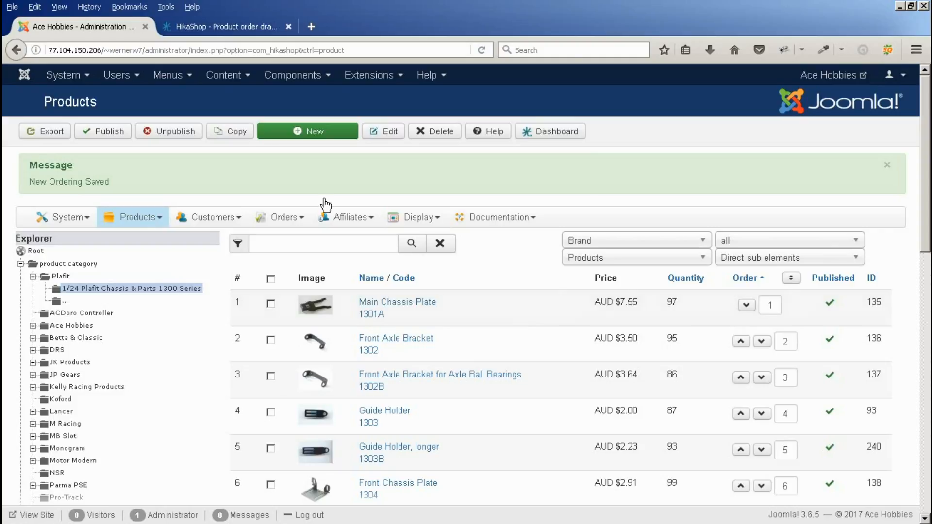
pyautogui.moveTo(567, 303)
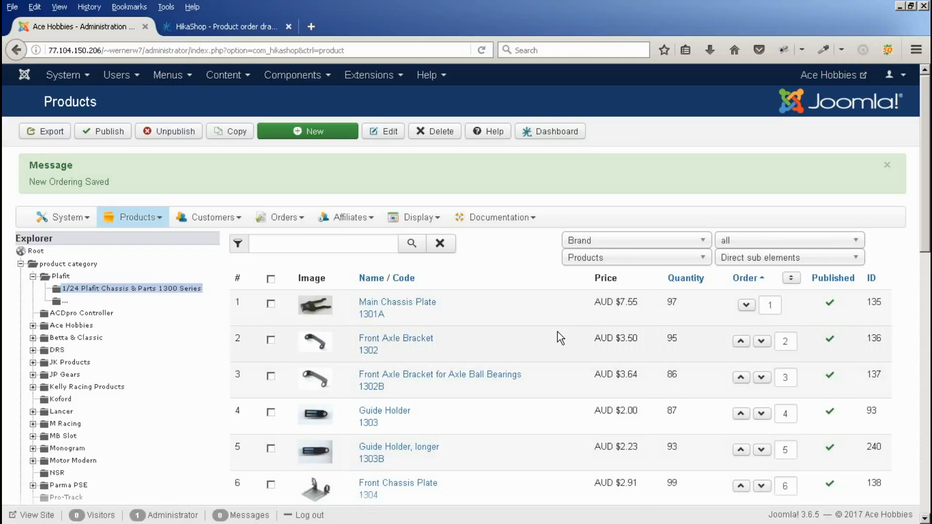
pyautogui.moveTo(538, 308)
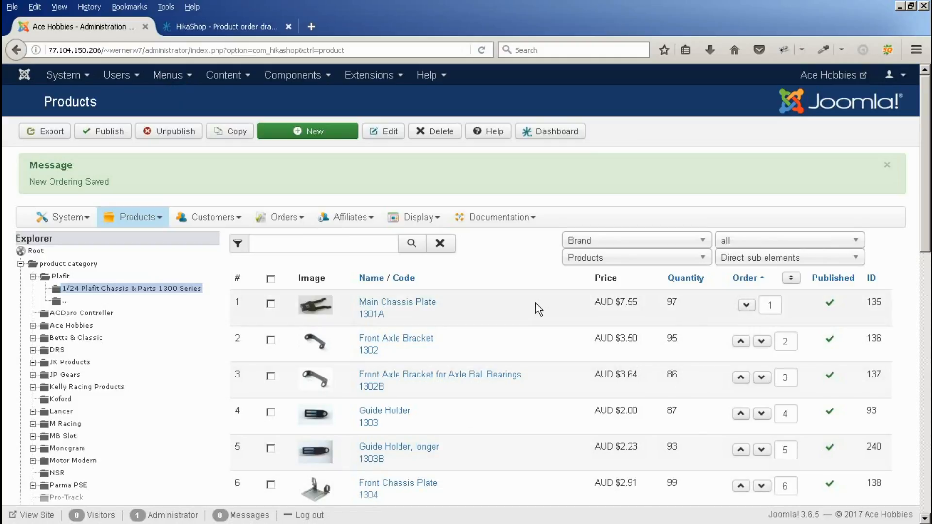